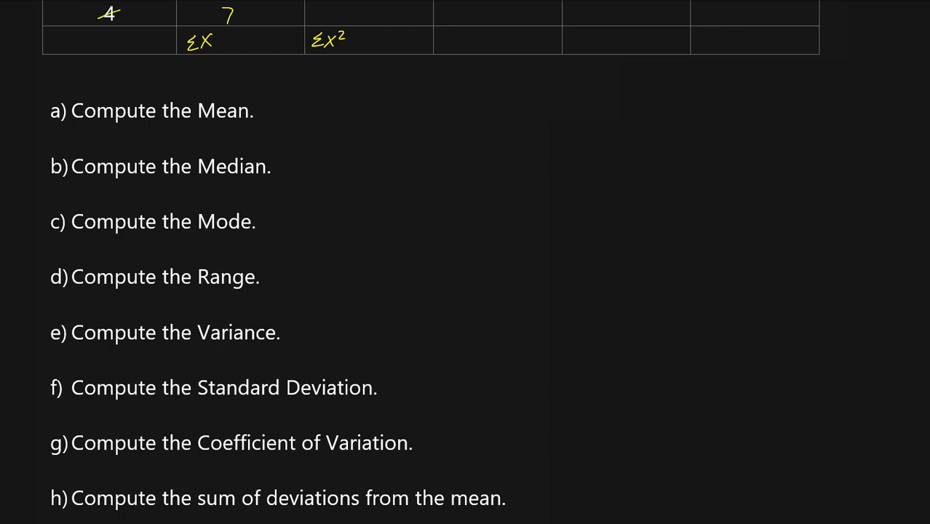
mouse_move(499, 114)
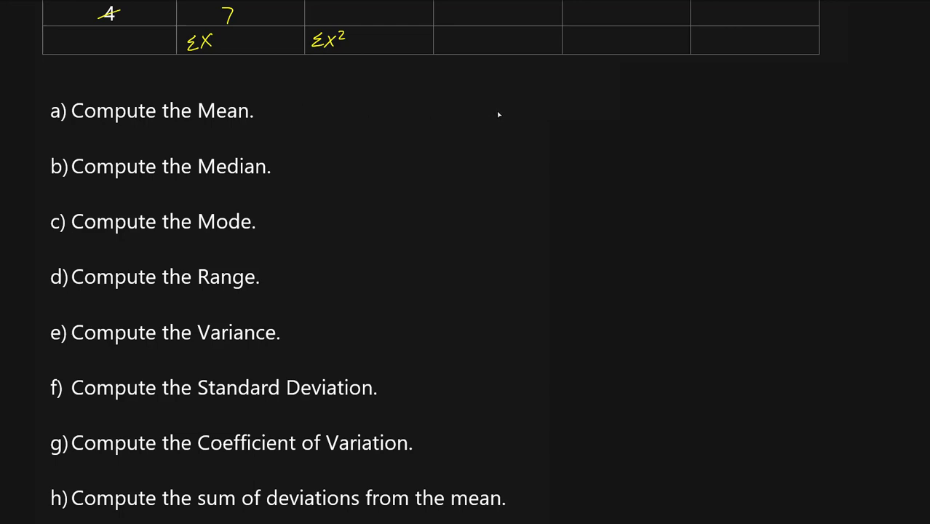
Handwrite (Σx)² beside question a, then begin the BEDMAS letters beneath it.
drag(473, 116, 524, 116)
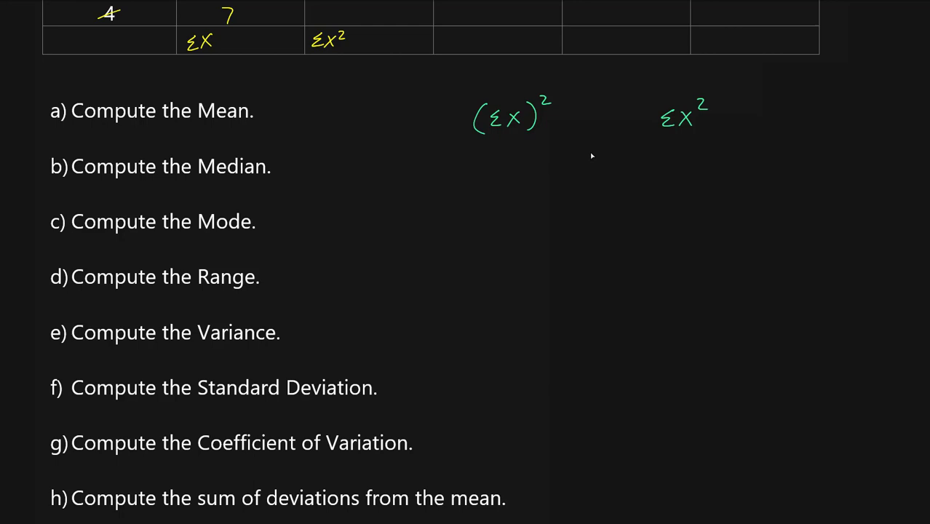
mouse_move(593, 141)
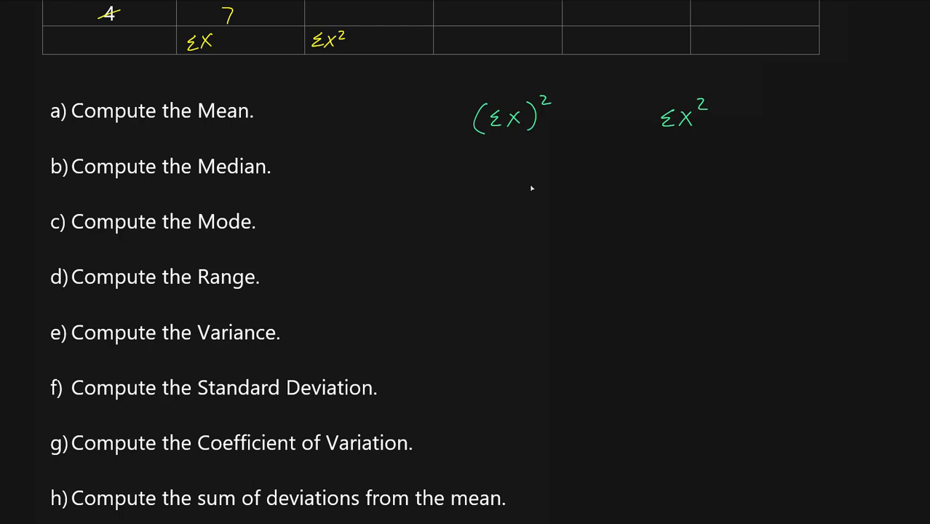
mouse_move(515, 177)
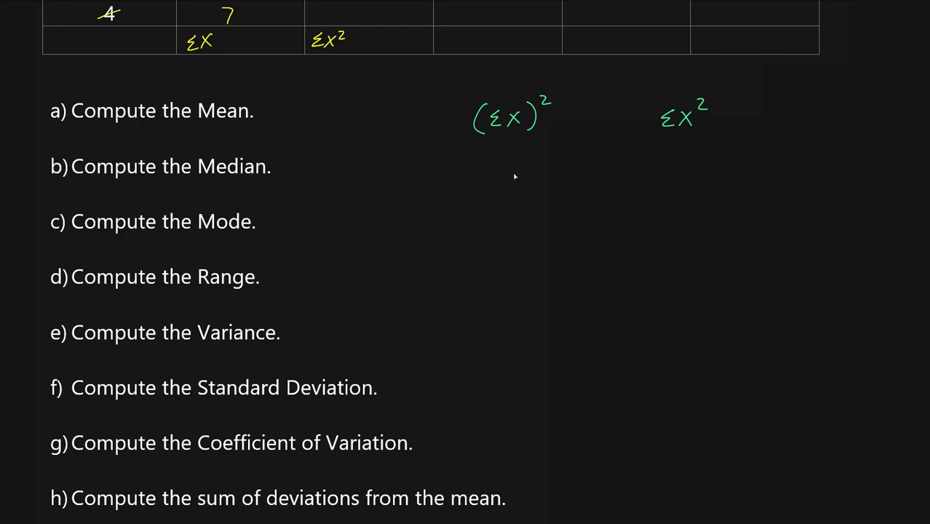
drag(509, 175, 509, 255)
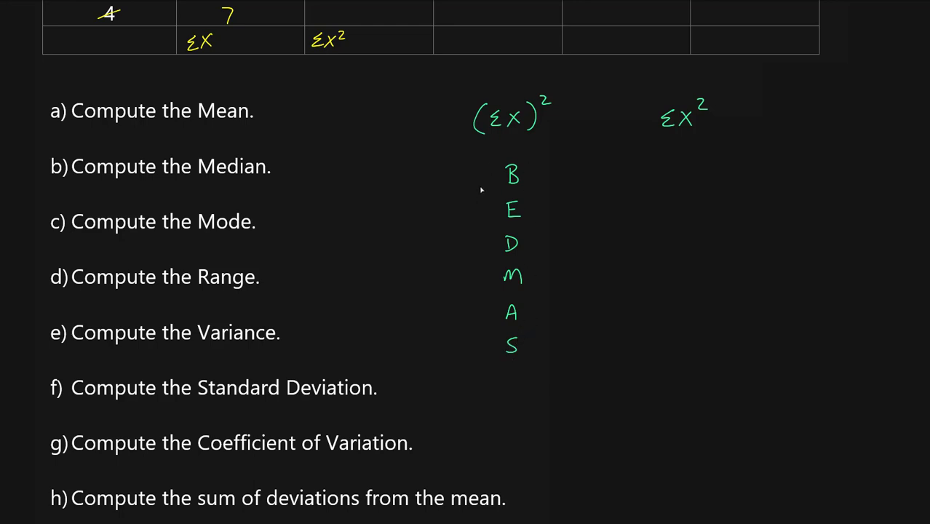
Write the BEDMAS letters B, E, D, M, A, S in a column under (Σx)².
drag(480, 175, 480, 348)
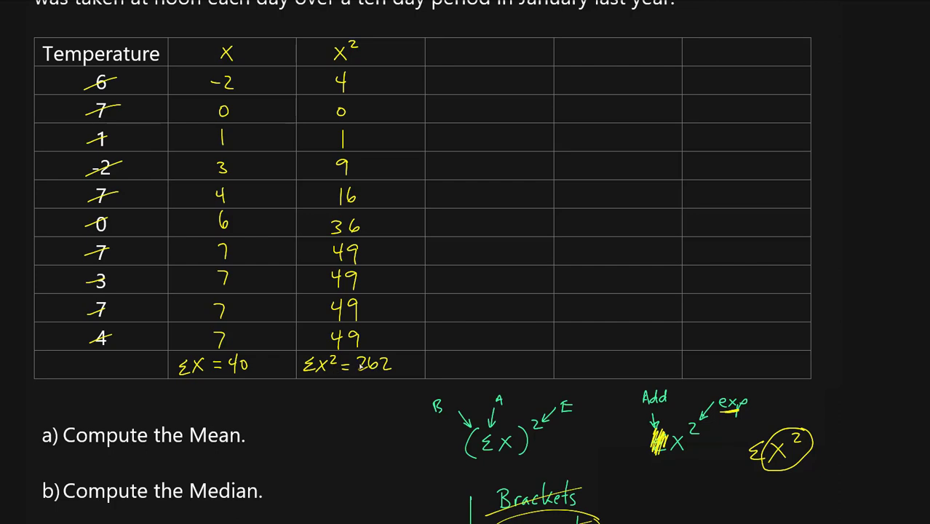
Scroll down below the formula annotations to make room for the green 'Sub' label.
scroll(down, 3)
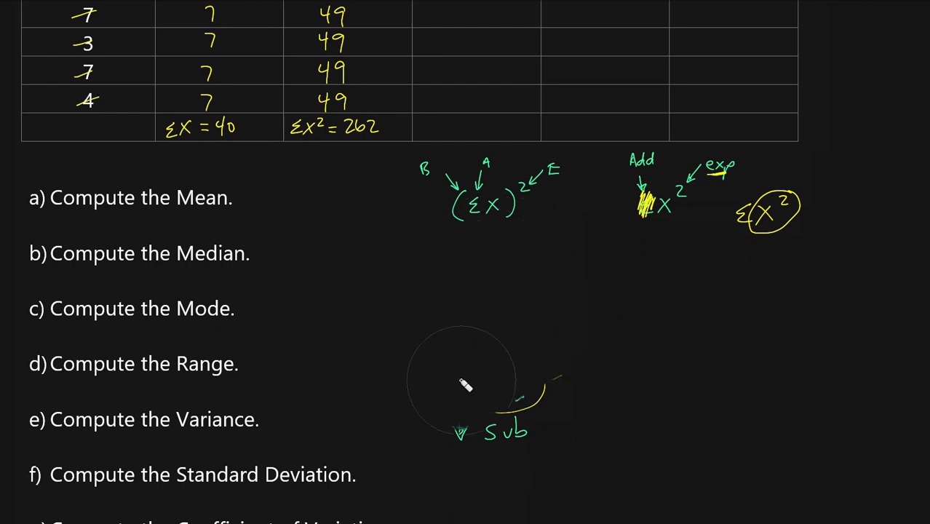